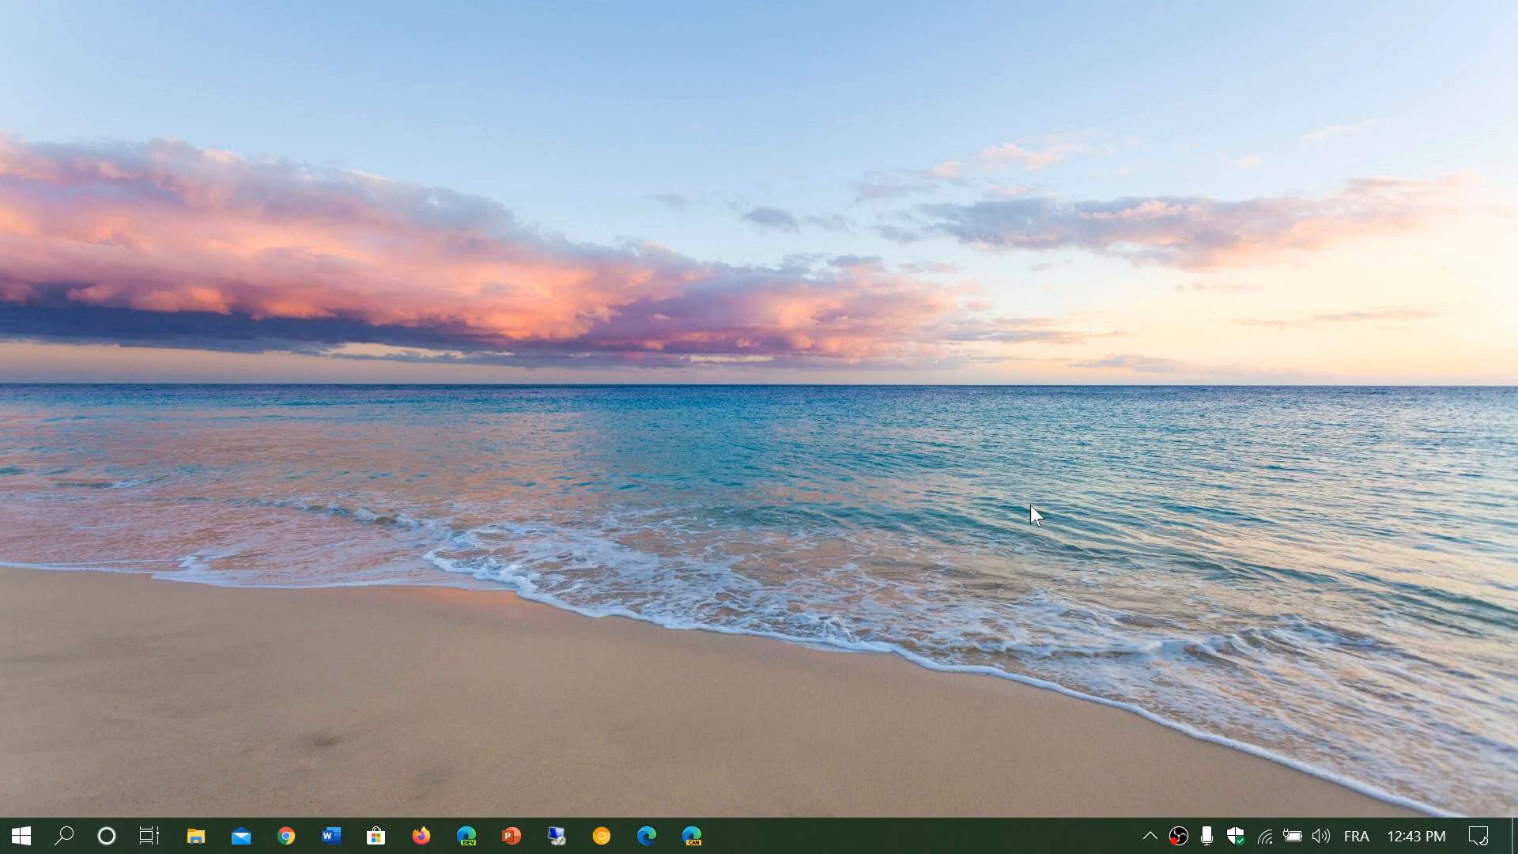
{"action": "mouse_move", "coordinate": [1442, 838]}
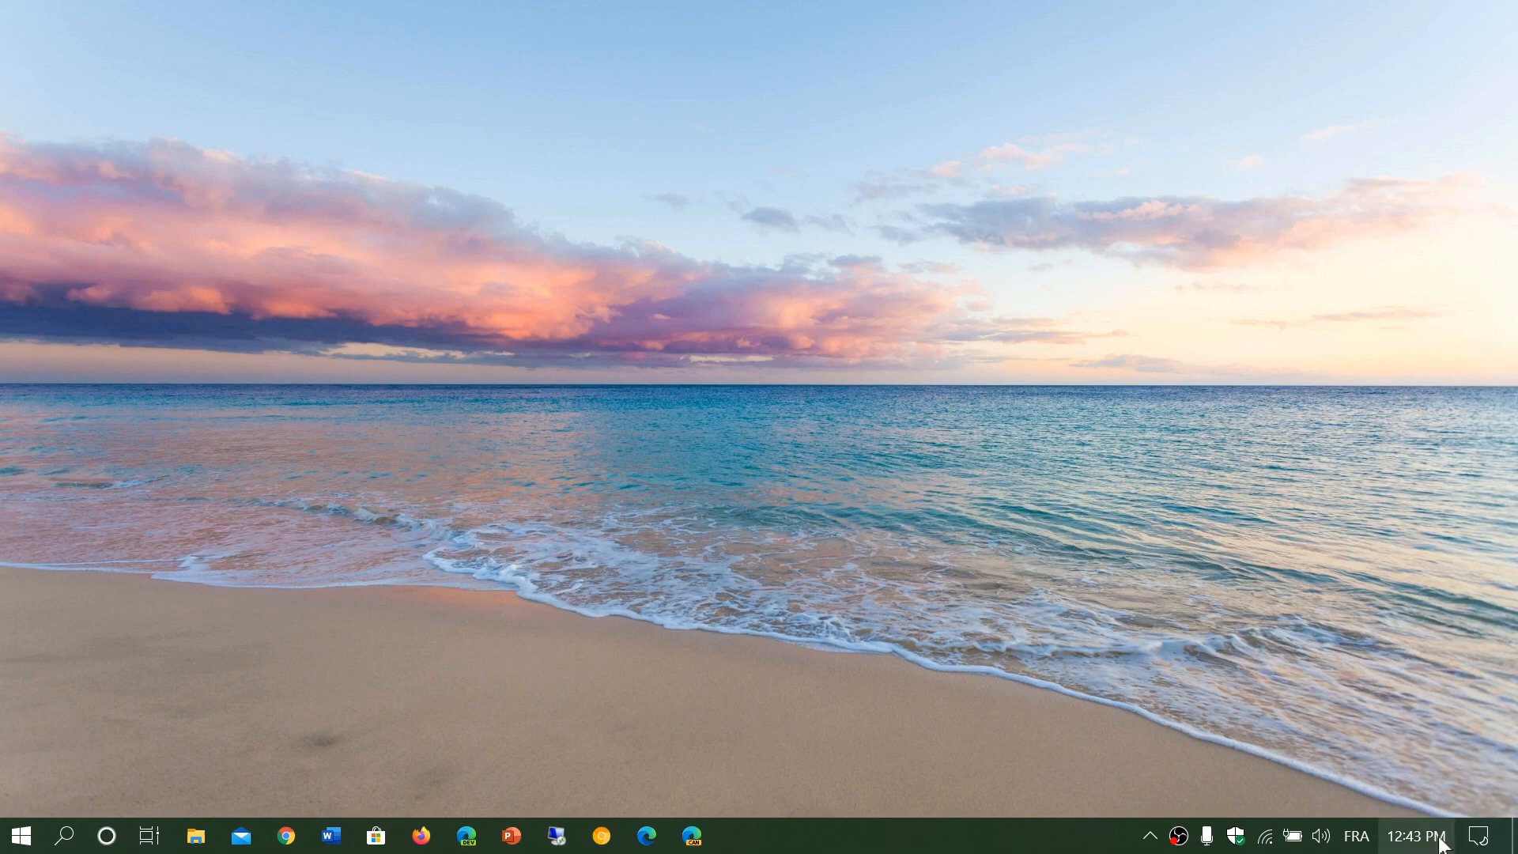
- Reach the Settings home page through the Action Center's All settings tile
{"action": "left_click", "coordinate": [1481, 835]}
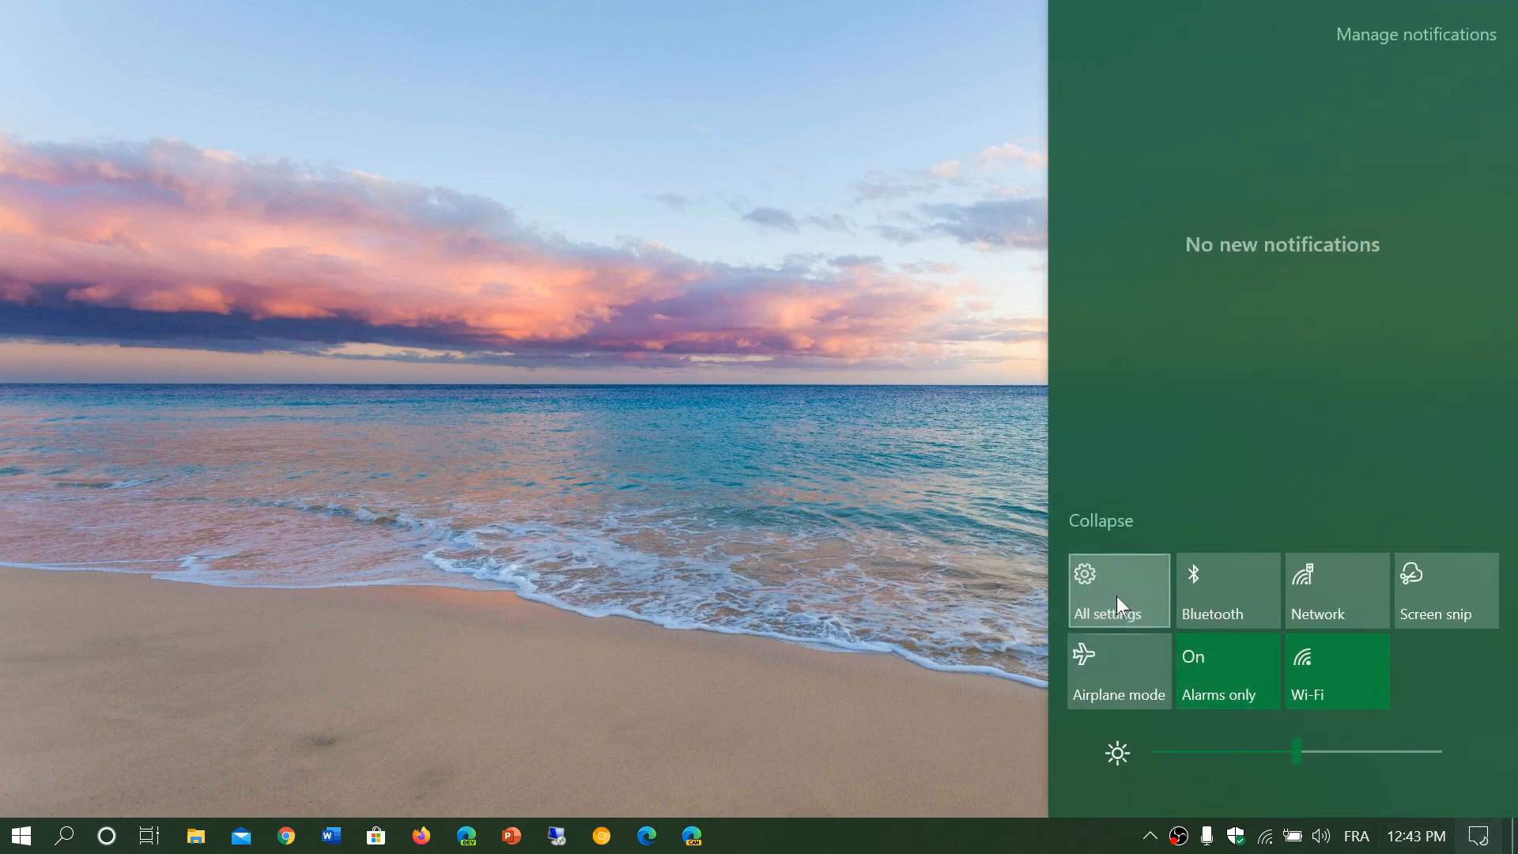
{"action": "left_click", "coordinate": [1106, 614]}
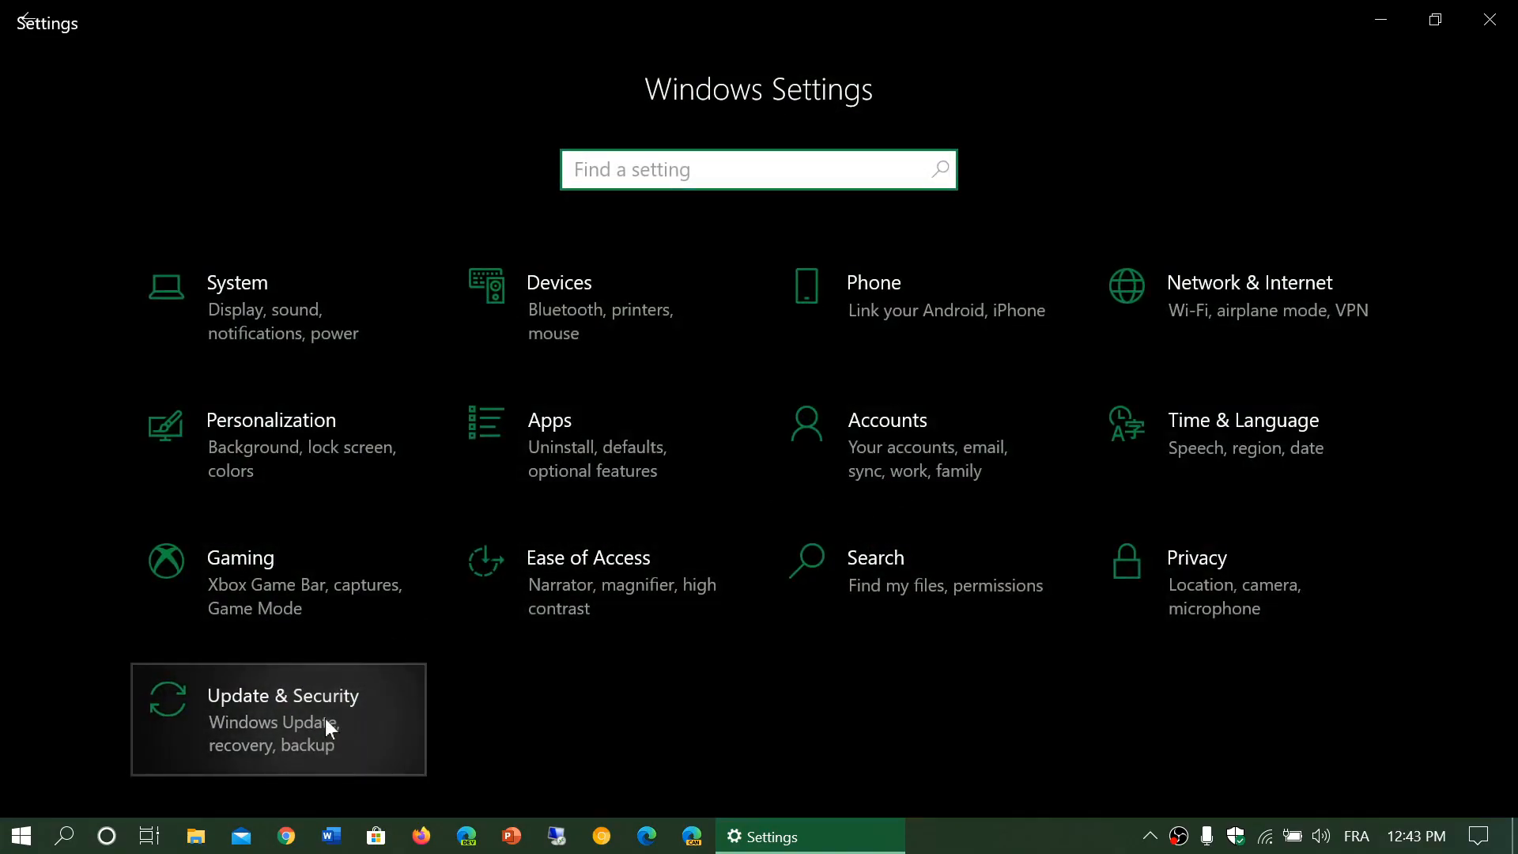
- View the Windows Update status under Update & Security, confirming the PC is up to date
{"action": "left_click", "coordinate": [282, 720]}
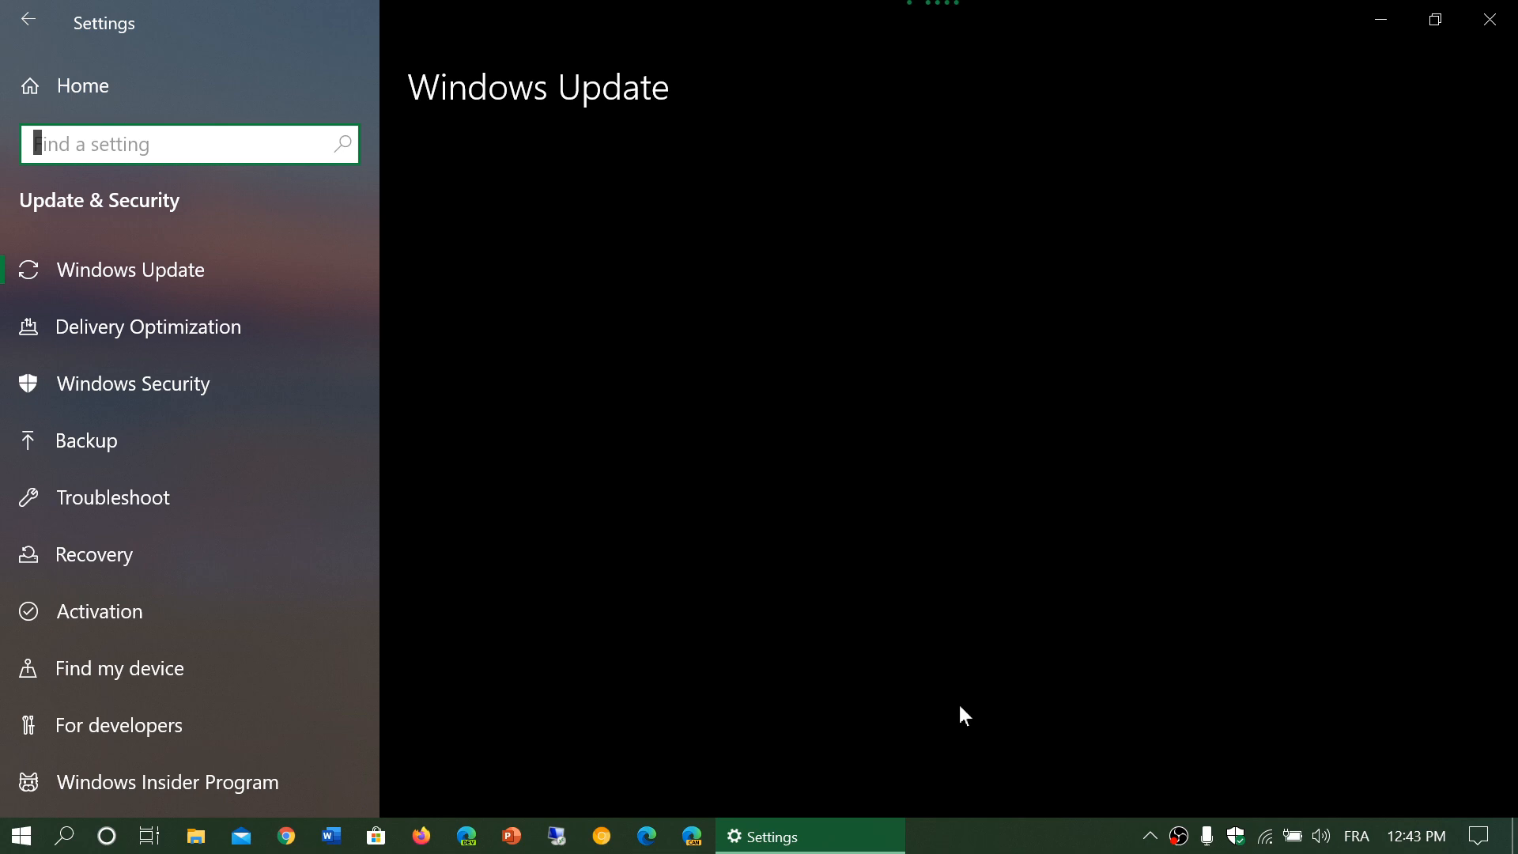
{"action": "left_click", "coordinate": [129, 270]}
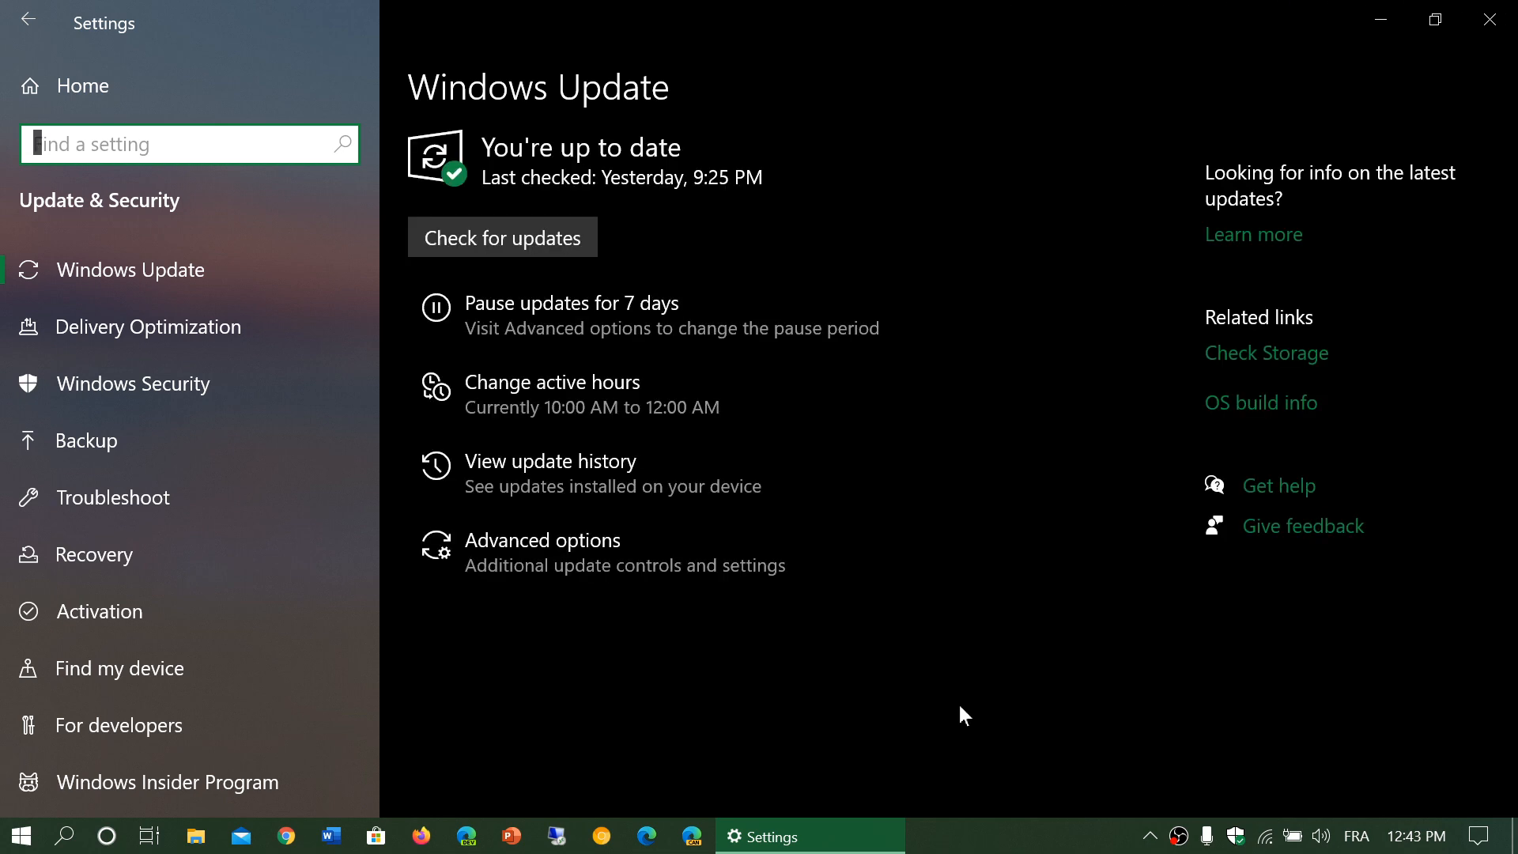
{"action": "mouse_move", "coordinate": [1128, 234]}
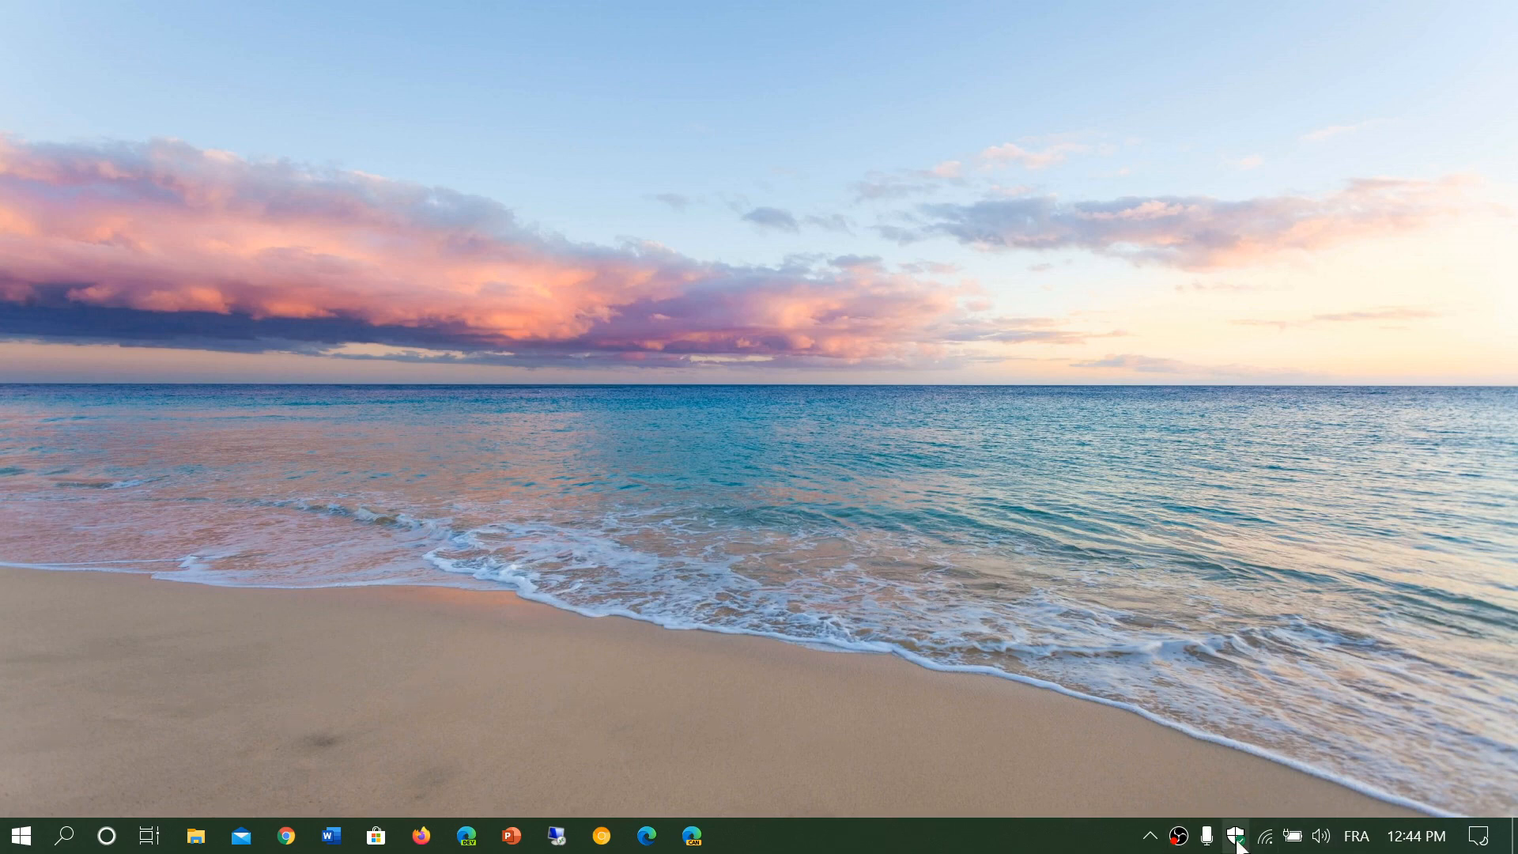
- Bring up Windows Security's Security at a glance page showing no action needed
{"action": "left_click", "coordinate": [1235, 835]}
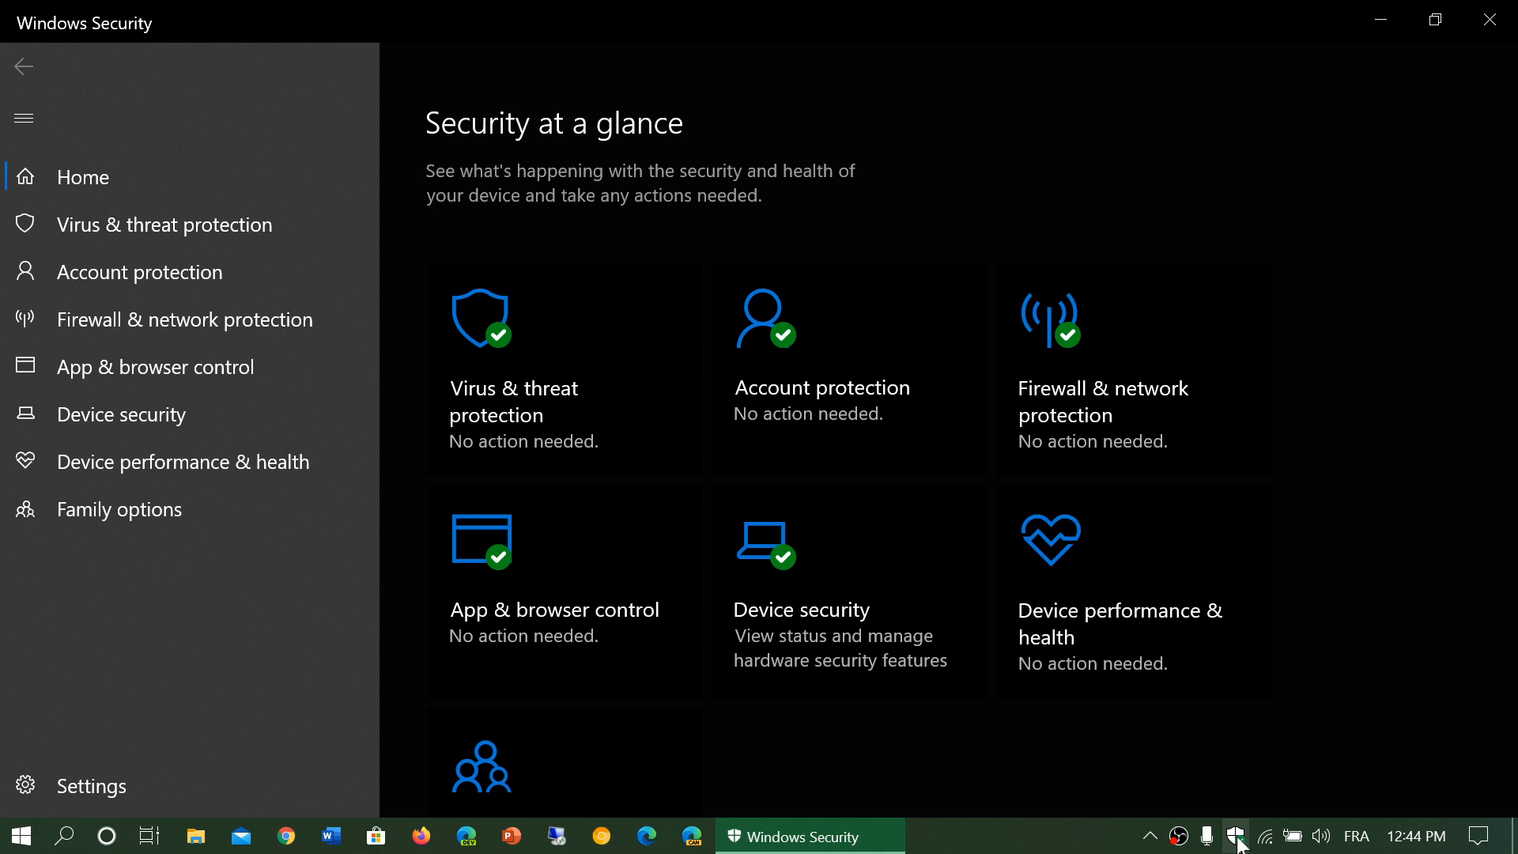
{"action": "mouse_move", "coordinate": [1344, 351]}
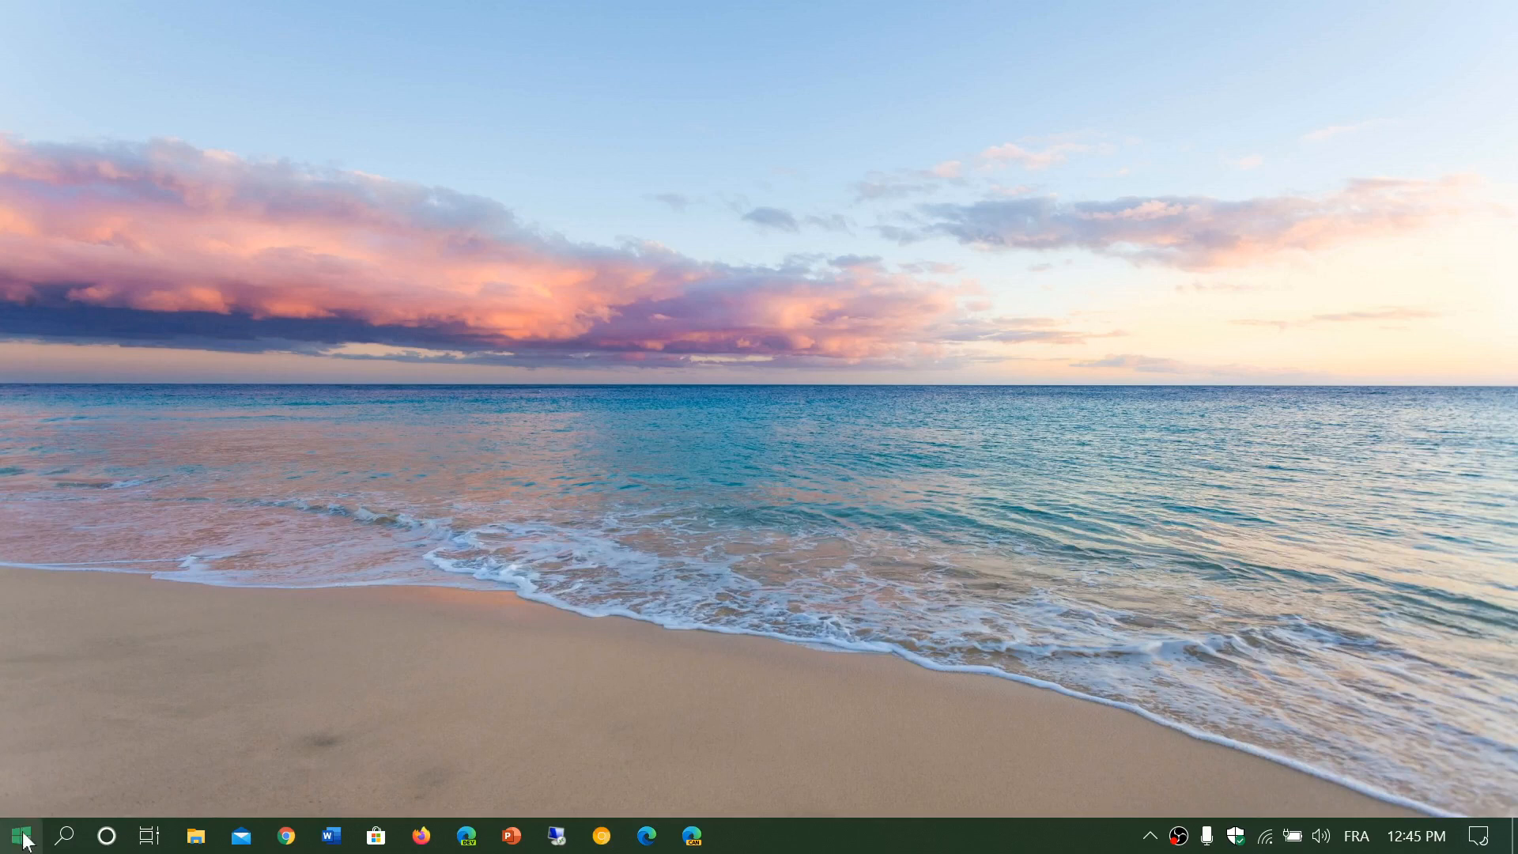
- Launch Device Manager from the Start button's system tools menu
{"action": "right_click", "coordinate": [21, 835]}
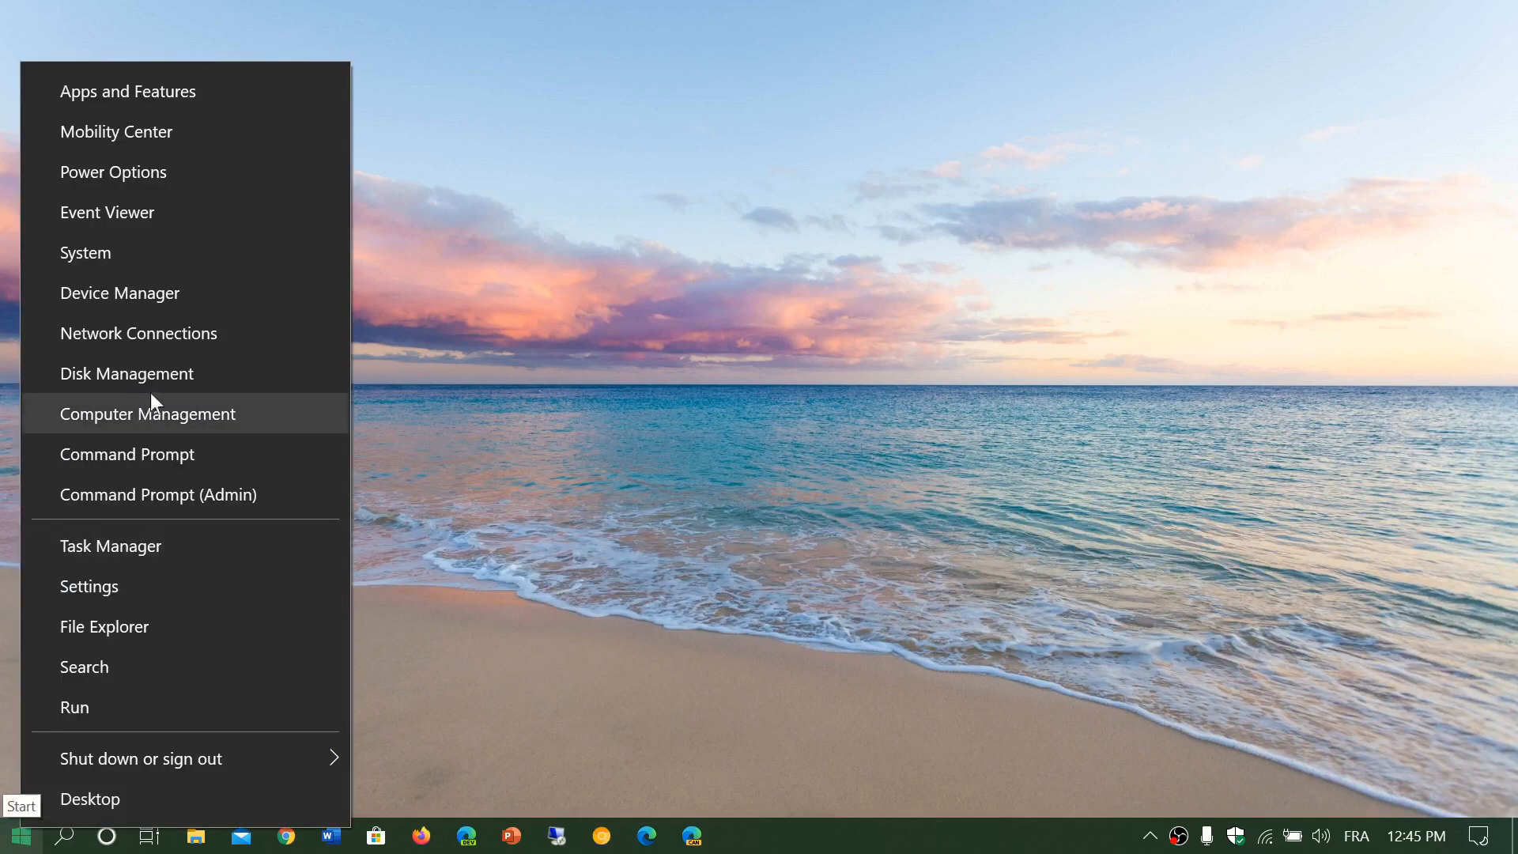
{"action": "left_click", "coordinate": [833, 411]}
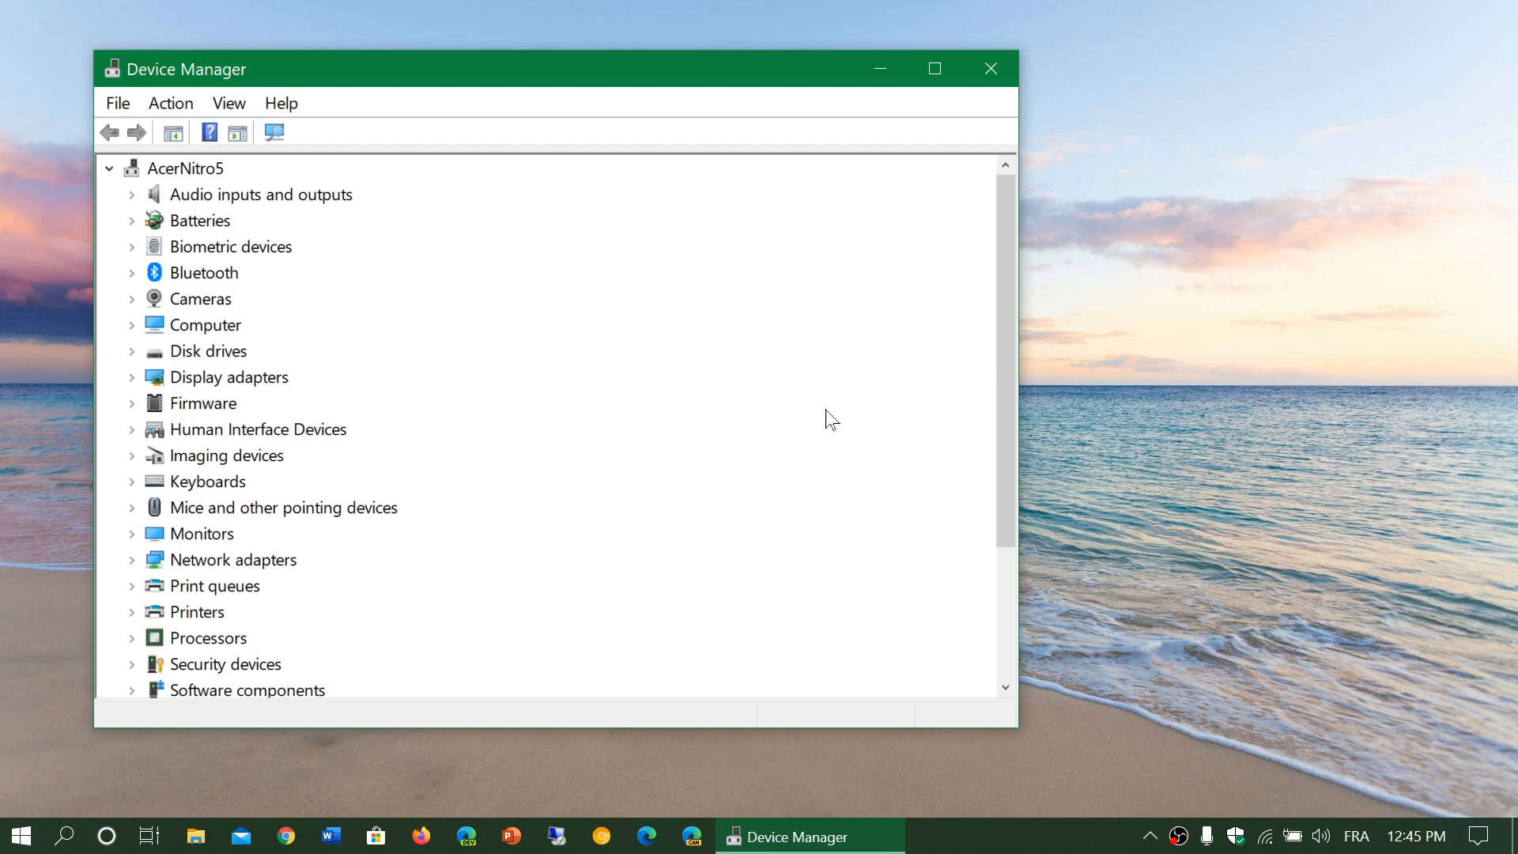
- Close Device Manager after reviewing the hardware categories for driver issues
{"action": "left_click", "coordinate": [990, 68]}
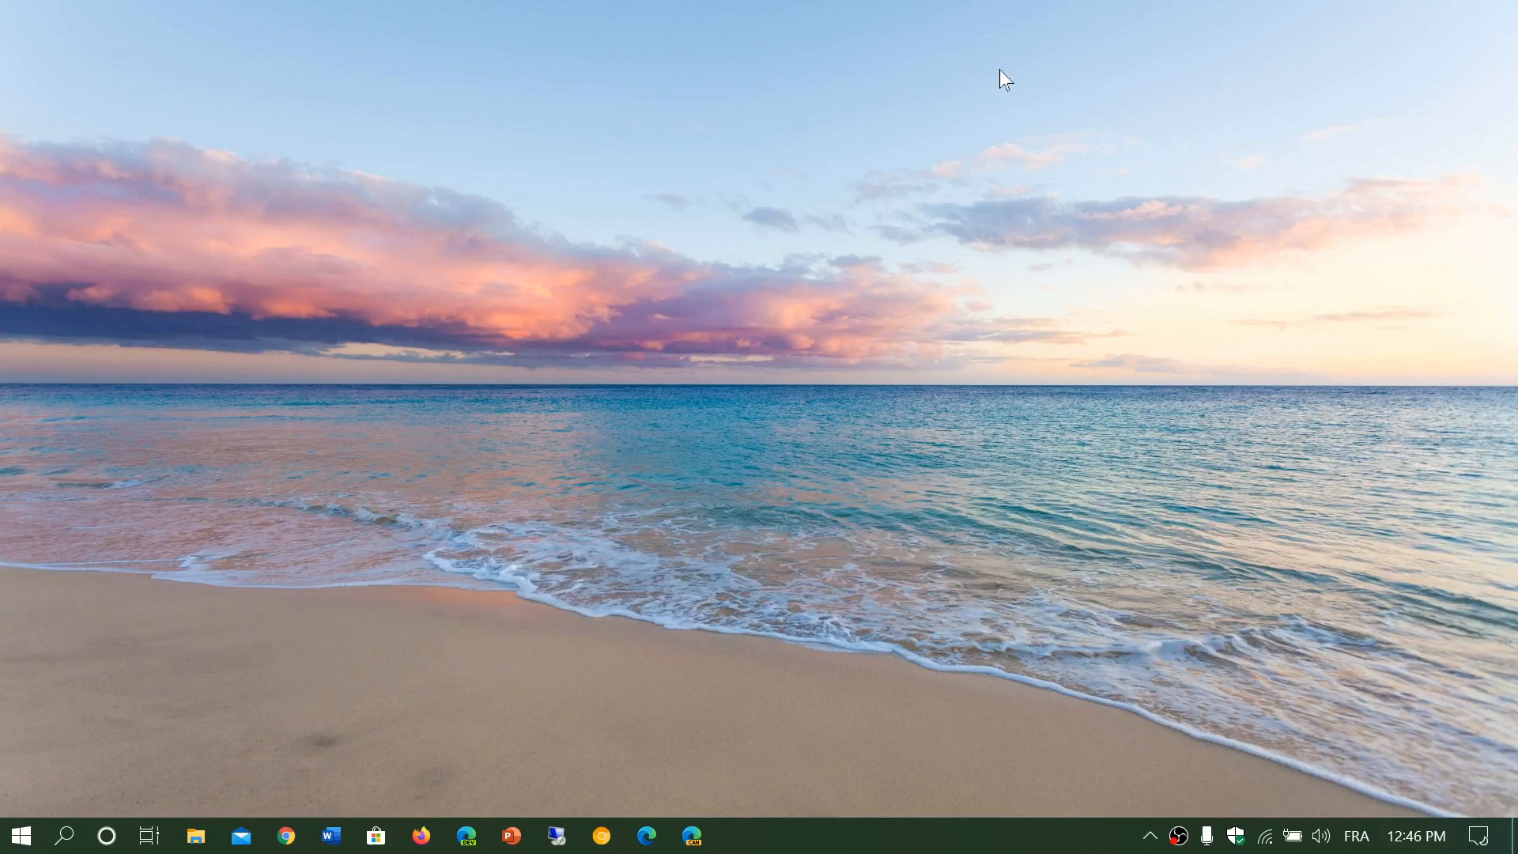
{"action": "mouse_move", "coordinate": [873, 675]}
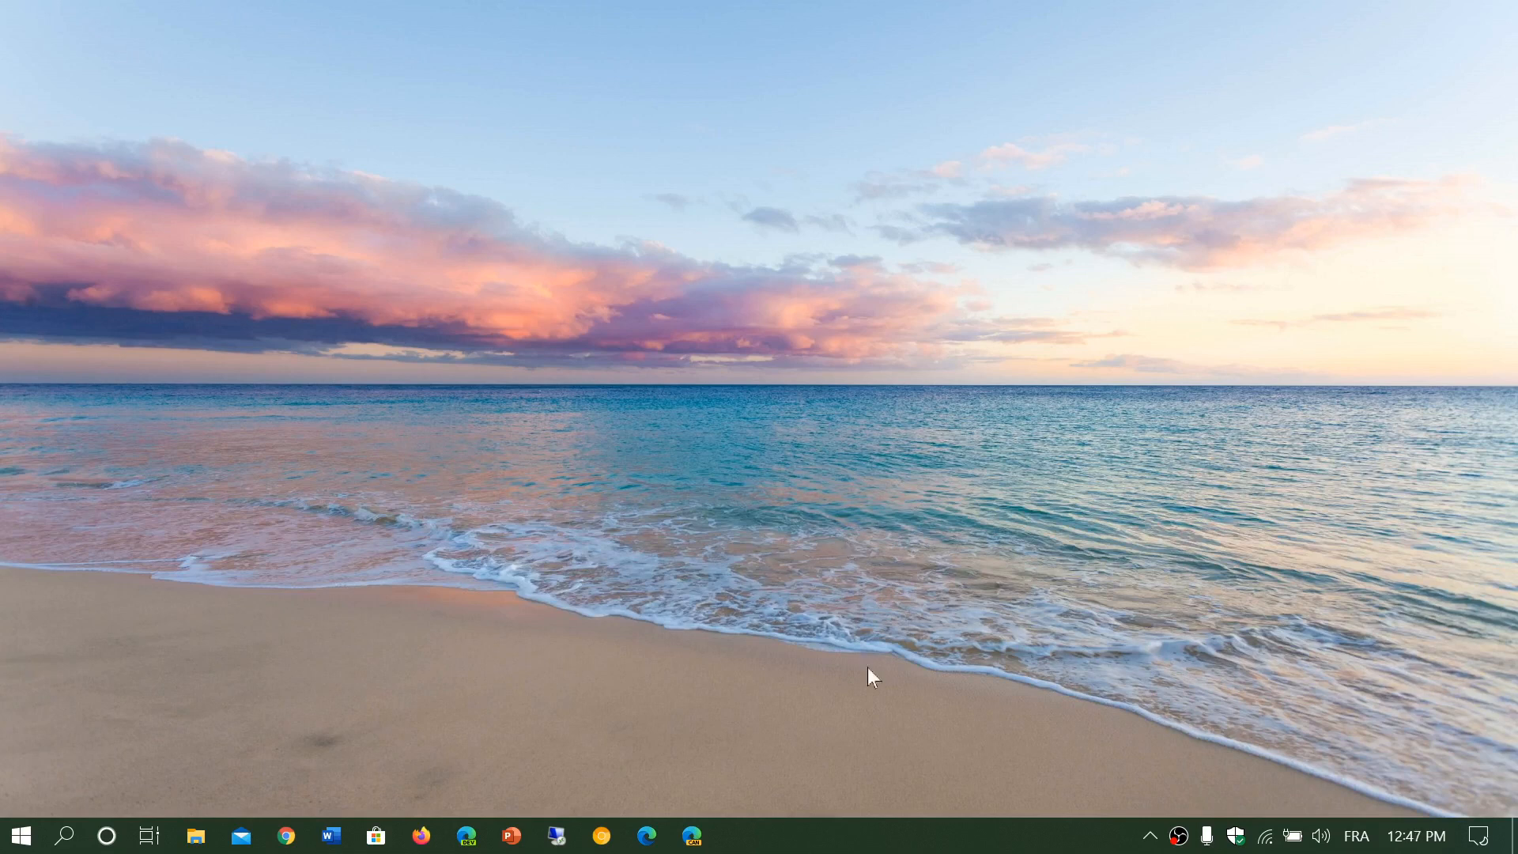
{"action": "mouse_move", "coordinate": [910, 841]}
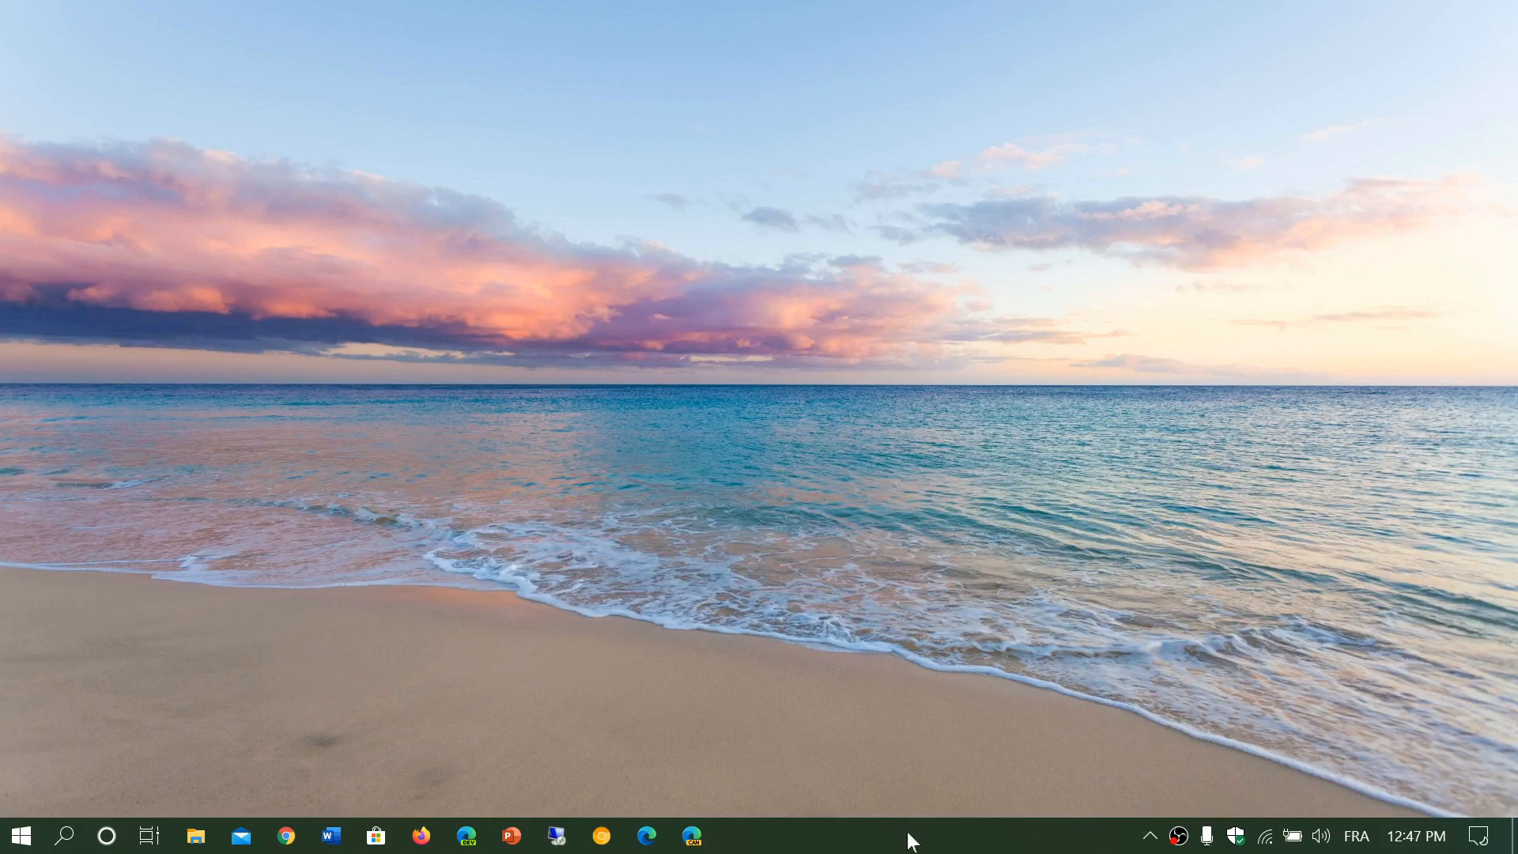
- Launch Task Manager from the taskbar and show its Startup apps list
{"action": "right_click", "coordinate": [907, 838]}
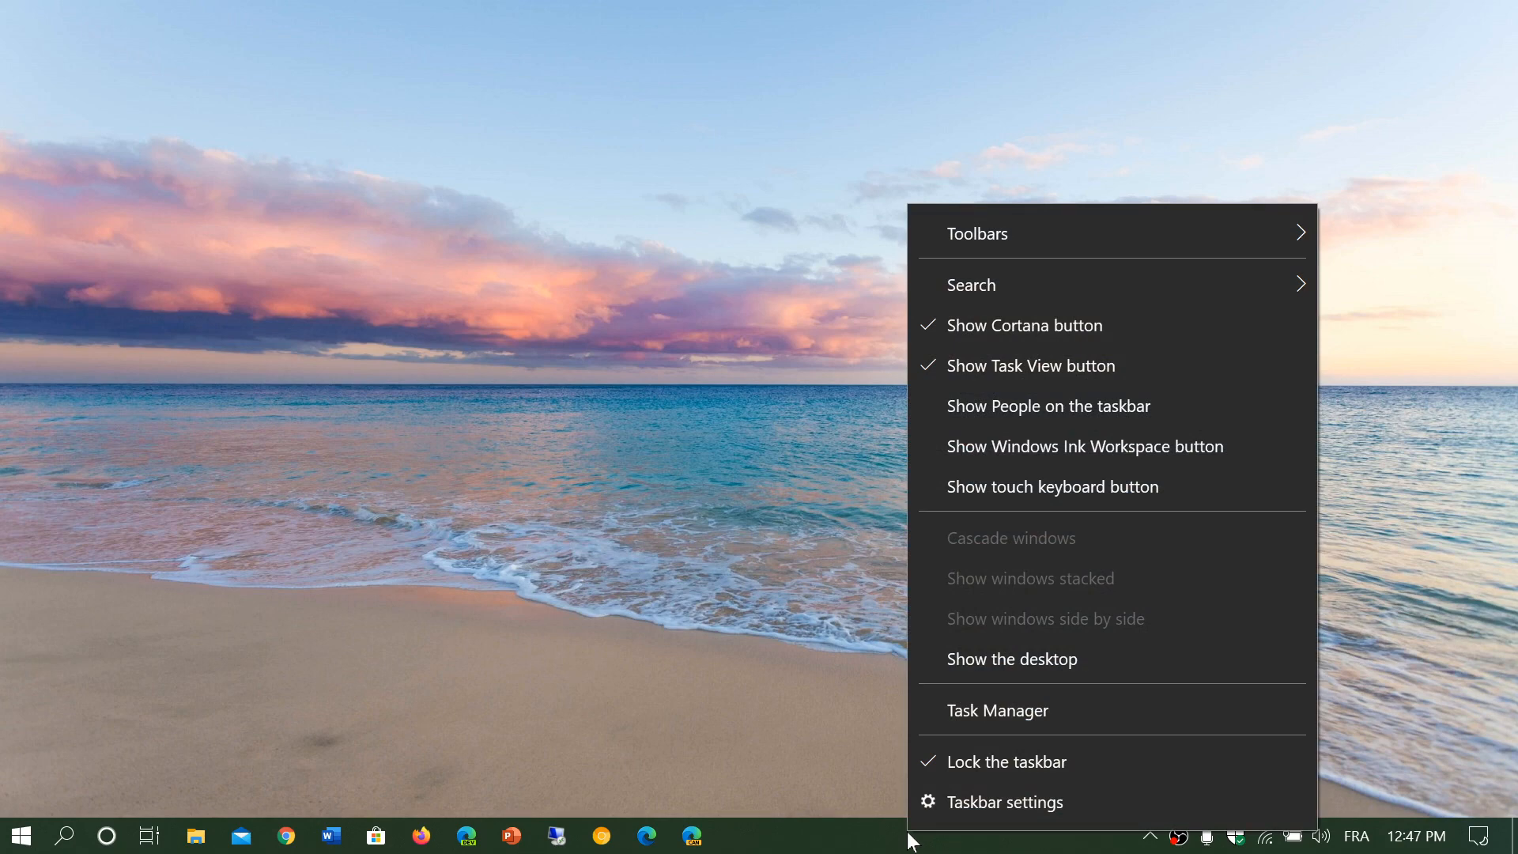
{"action": "mouse_move", "coordinate": [1034, 716]}
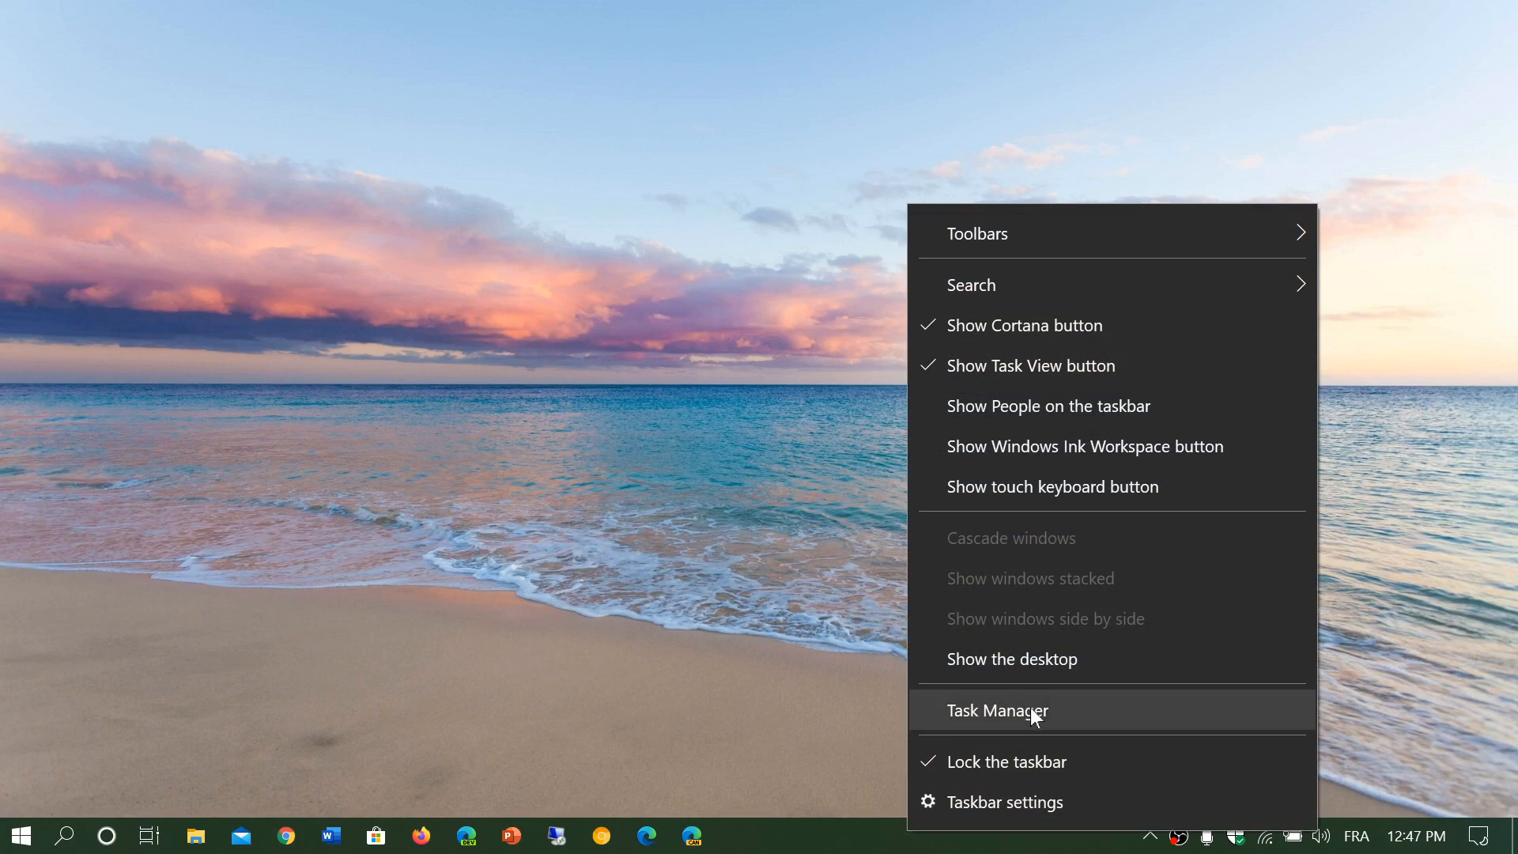
{"action": "left_click", "coordinate": [998, 710]}
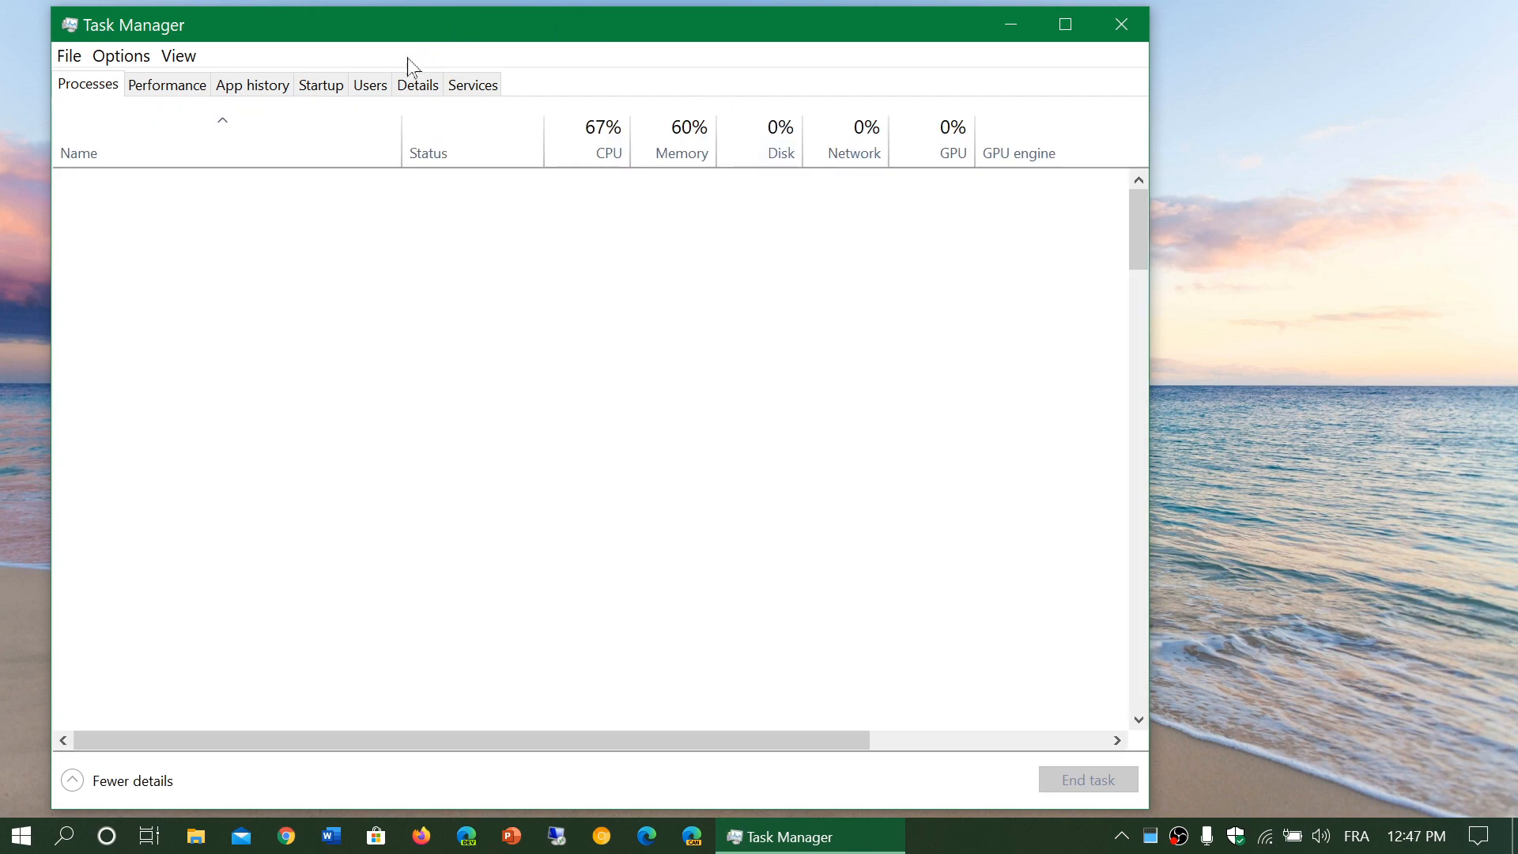
{"action": "left_click", "coordinate": [321, 85]}
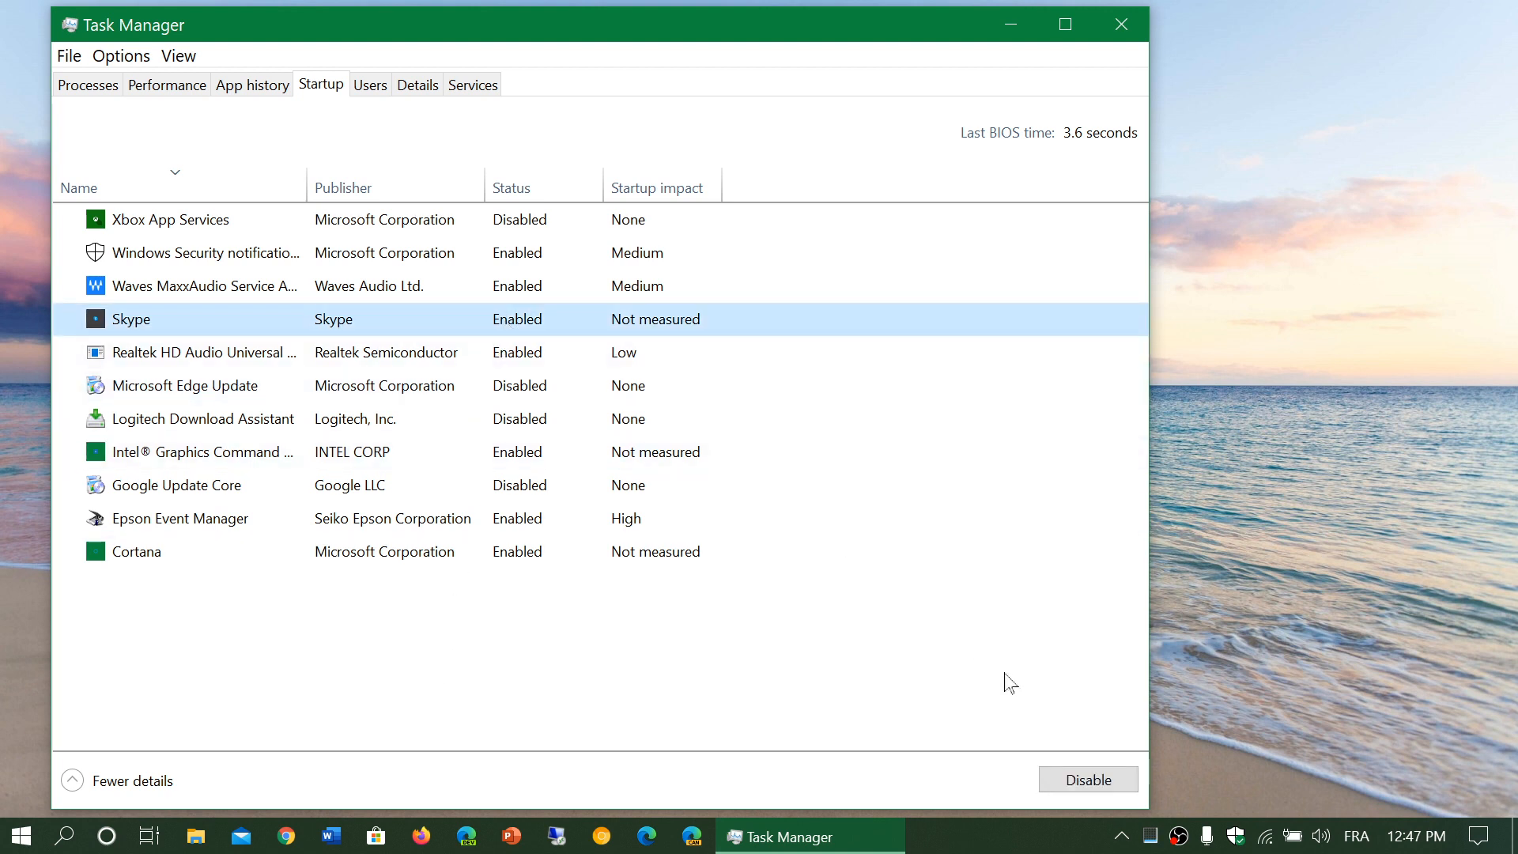
- Disable Skype's startup entry so it no longer launches with Windows
{"action": "left_click", "coordinate": [1089, 780]}
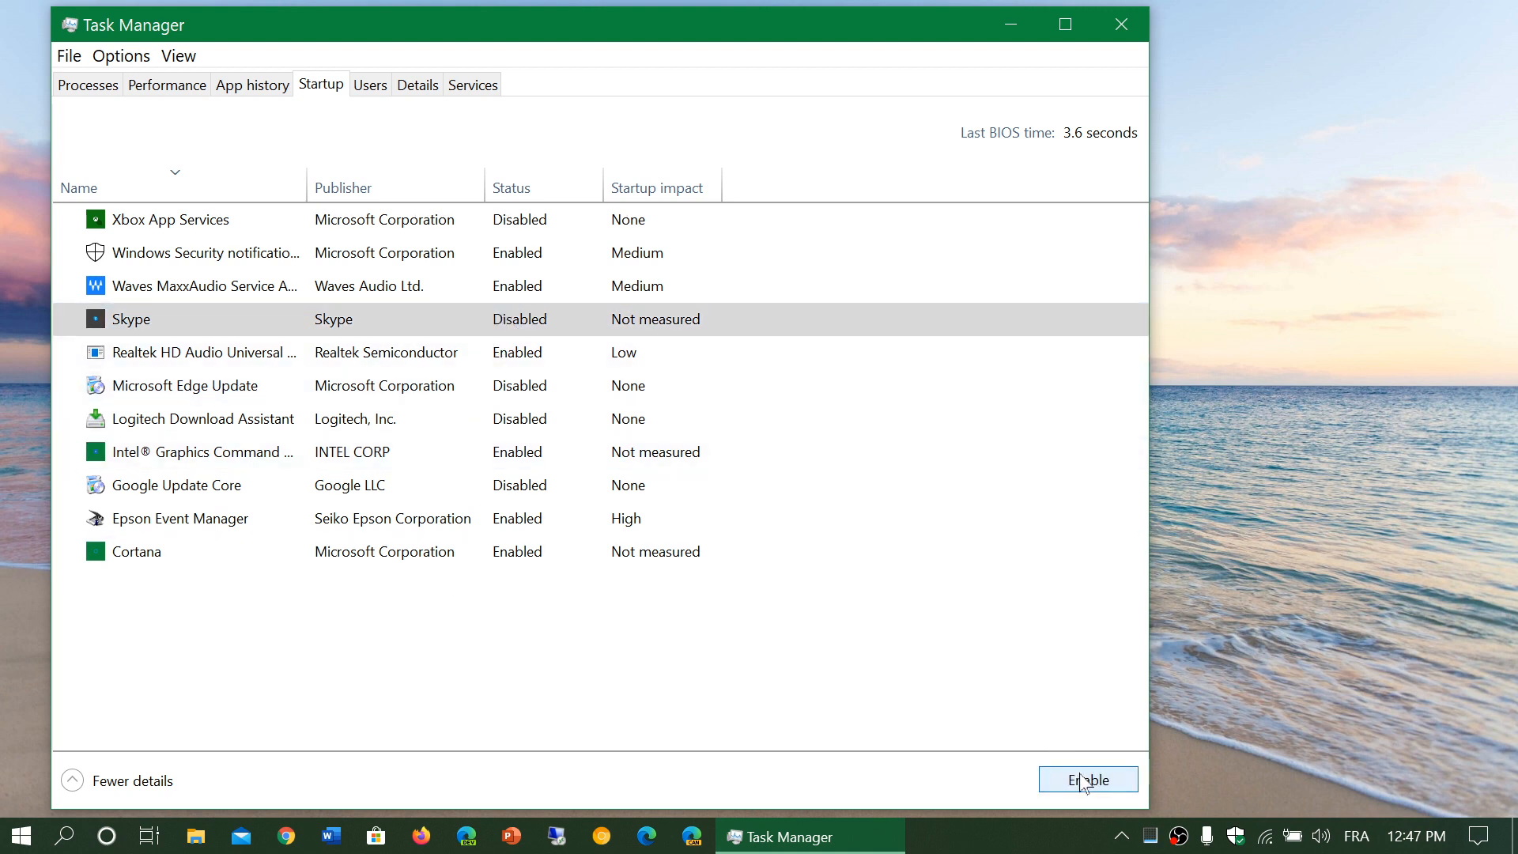
{"action": "mouse_move", "coordinate": [701, 730]}
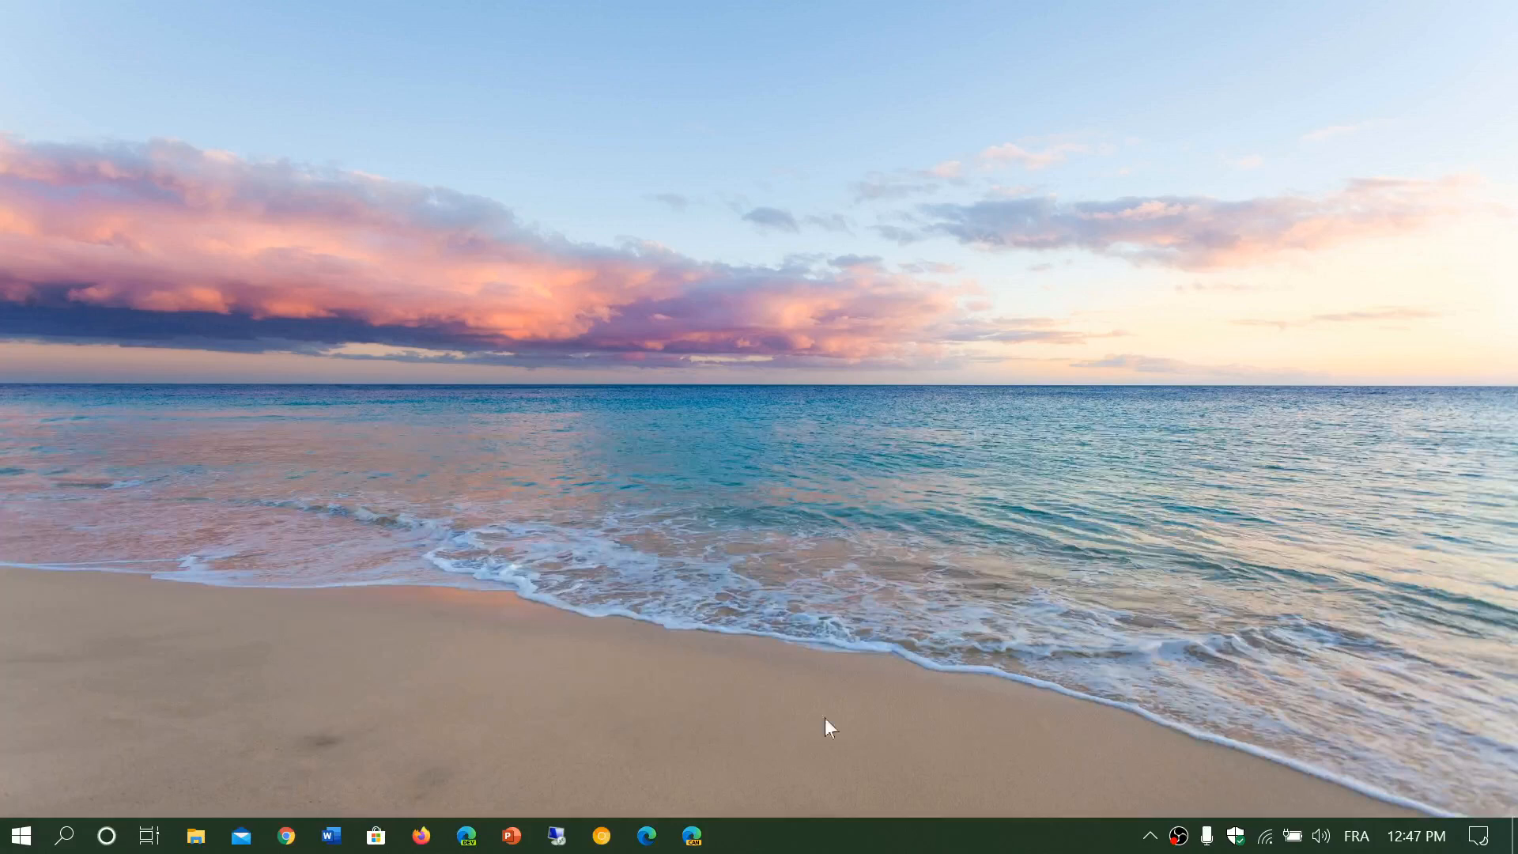
{"action": "mouse_move", "coordinate": [360, 607]}
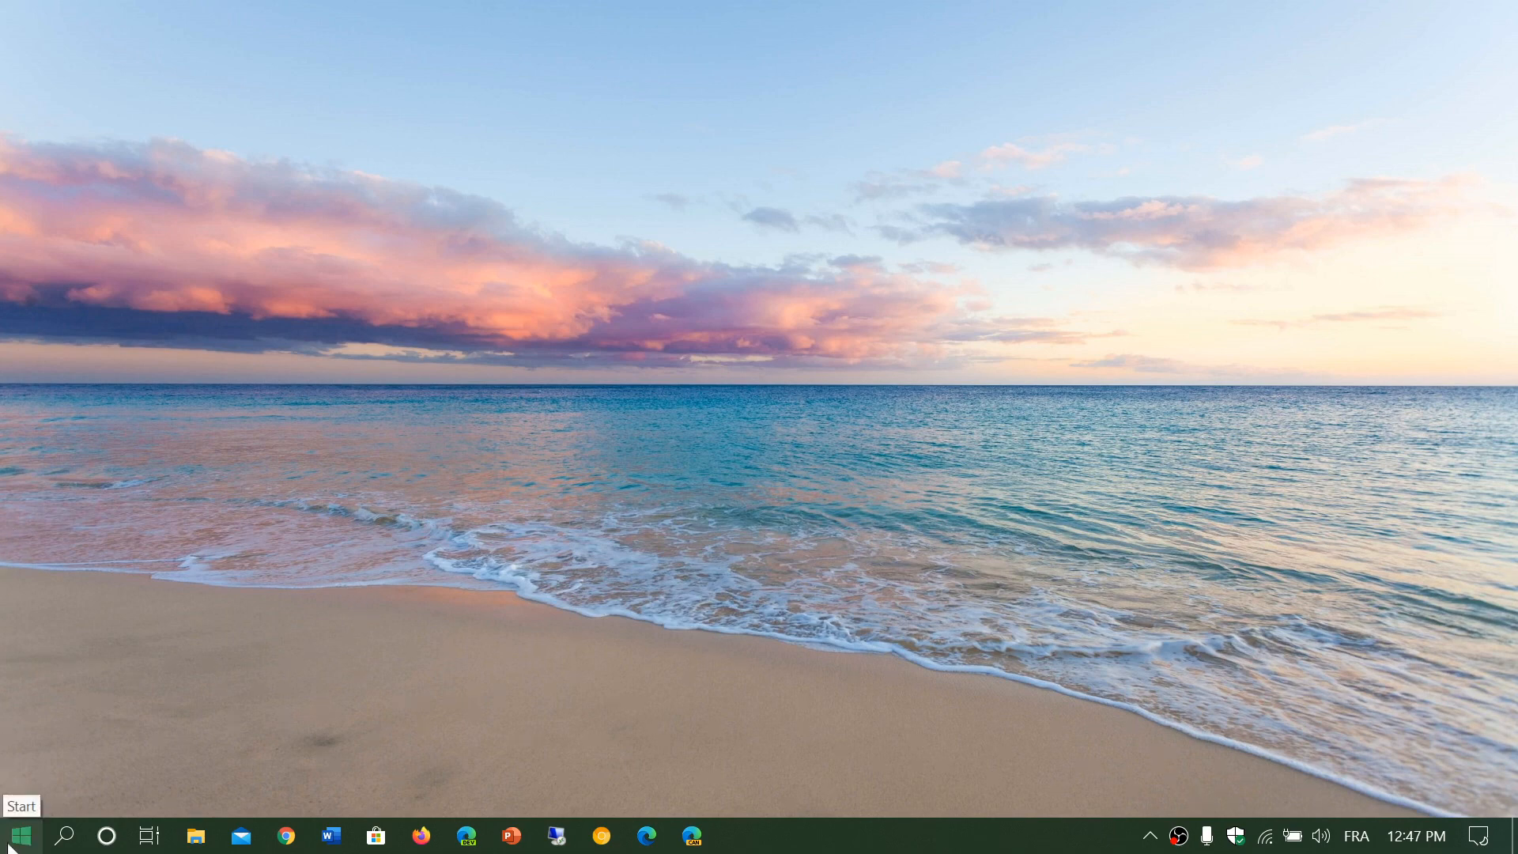
{"action": "left_click", "coordinate": [19, 835]}
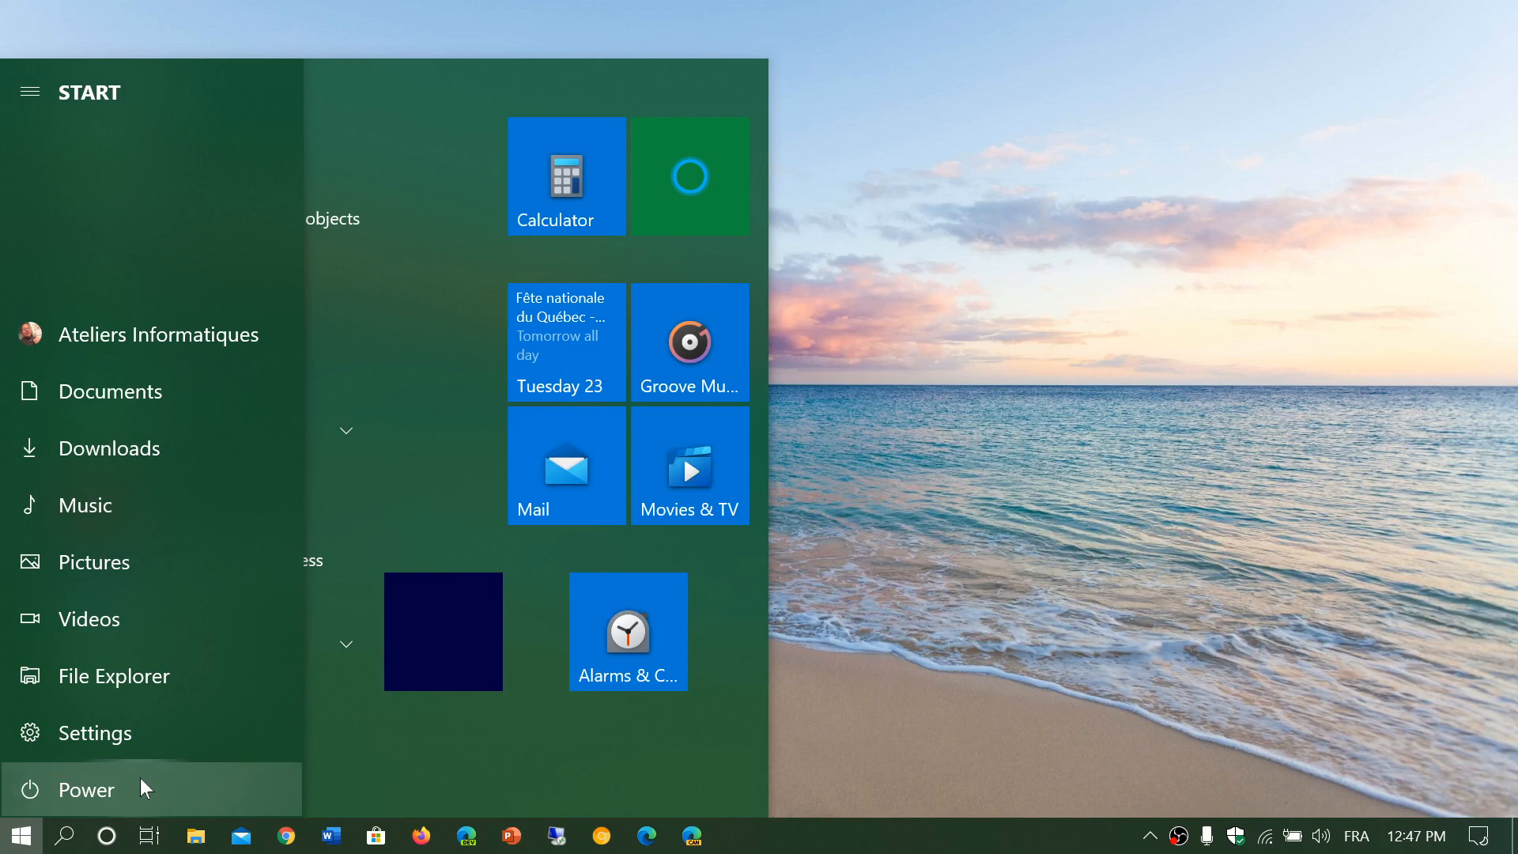
{"action": "left_click", "coordinate": [85, 790]}
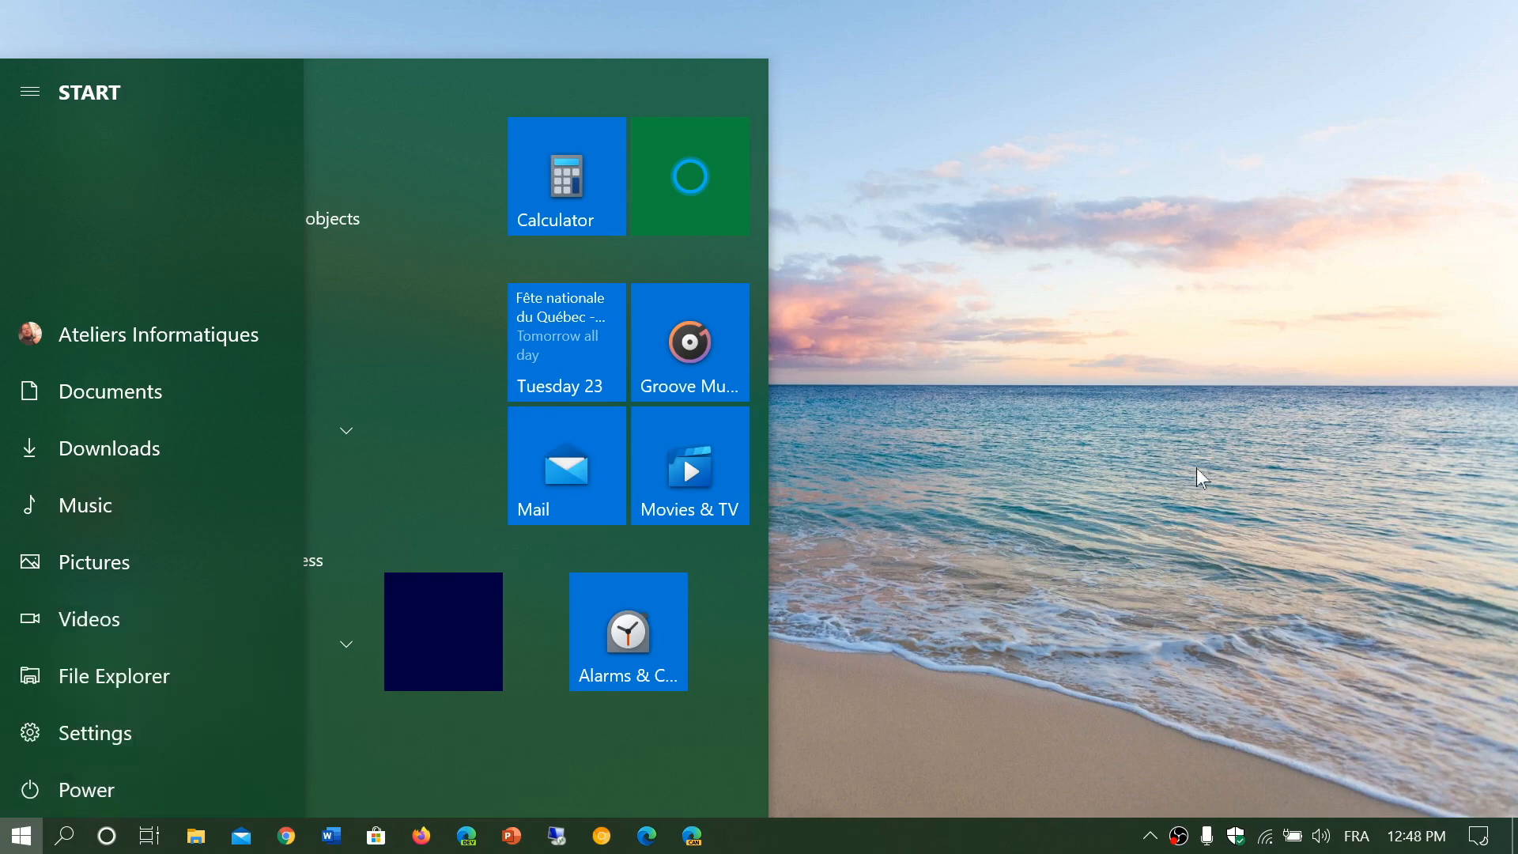
{"action": "left_click", "coordinate": [21, 833]}
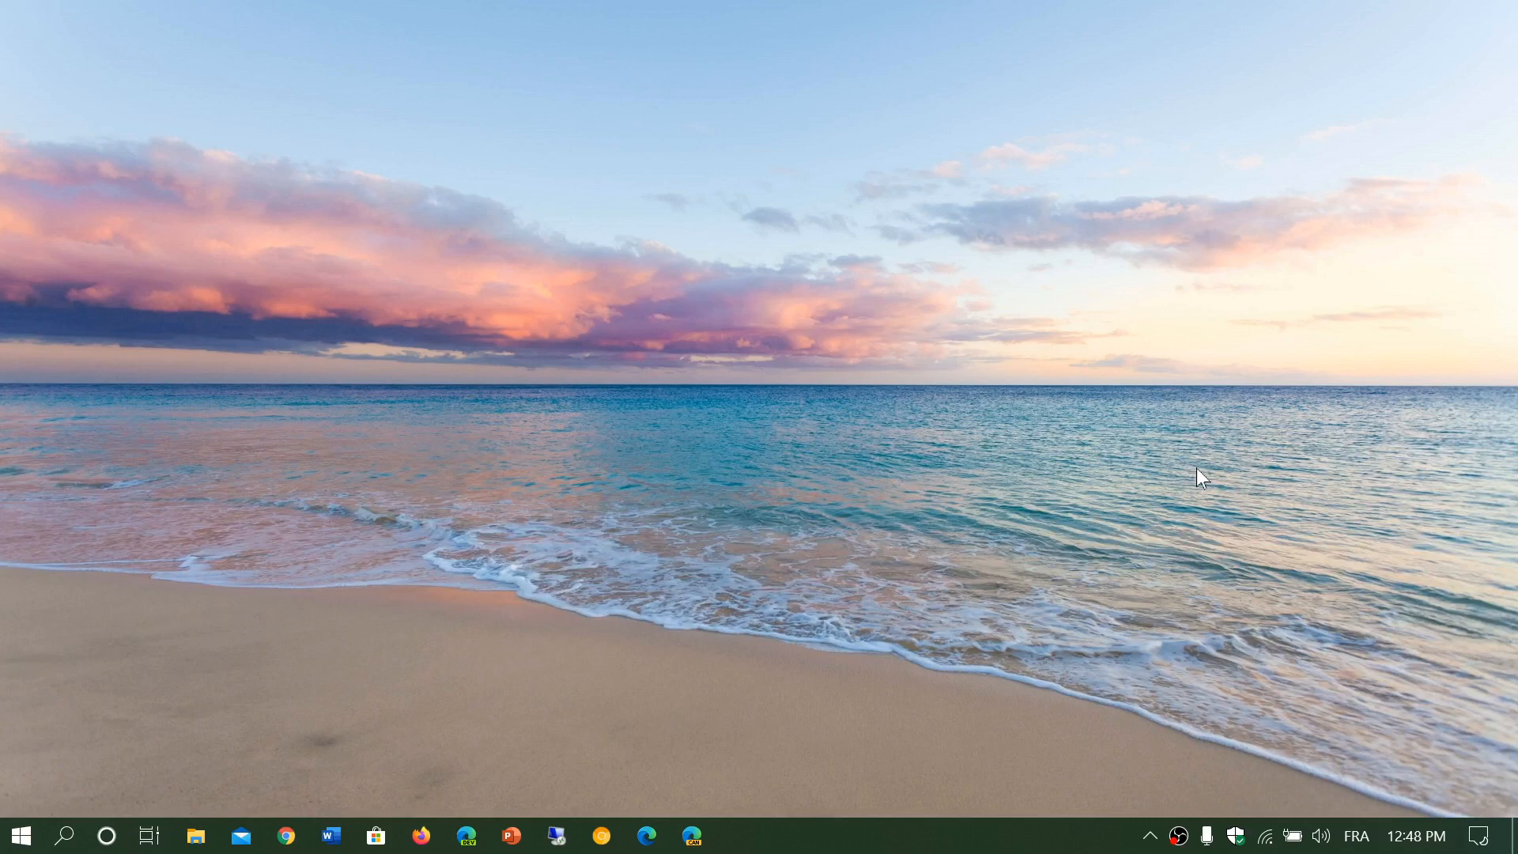